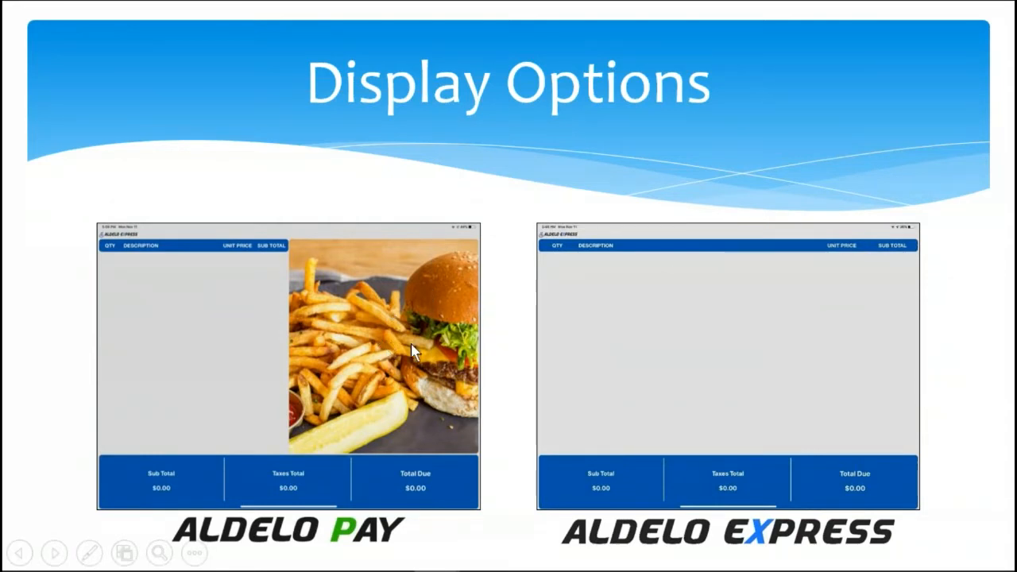
mouse_move(585, 365)
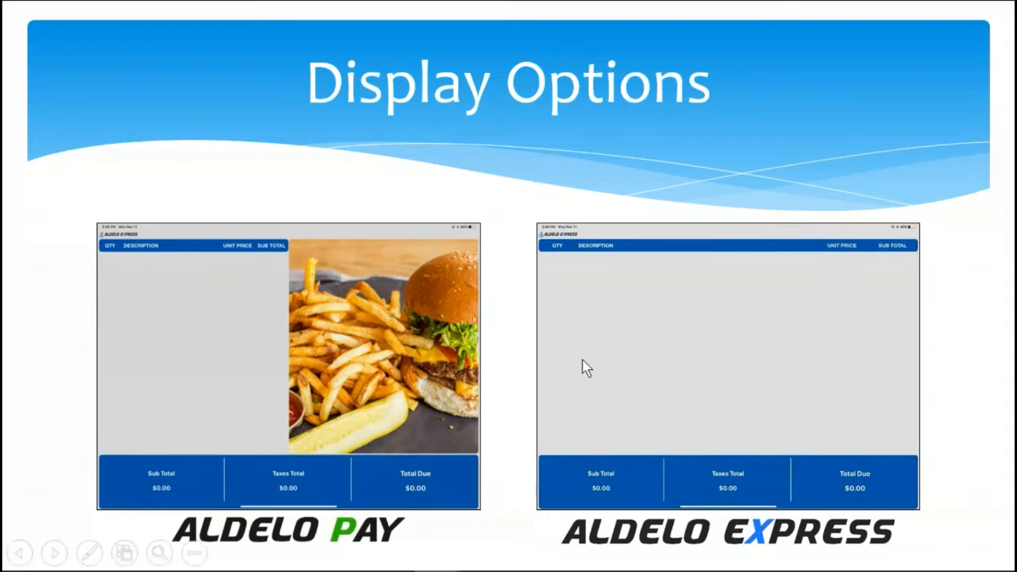
mouse_move(743, 347)
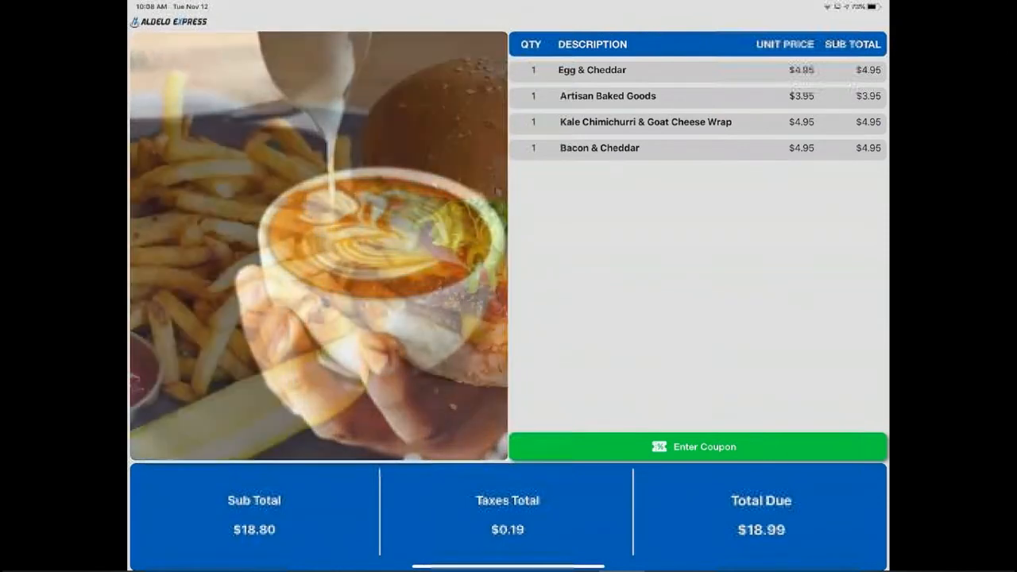
Step: Advance the live order on the customer display to the $10.81 payment option prompt
left_click(698, 445)
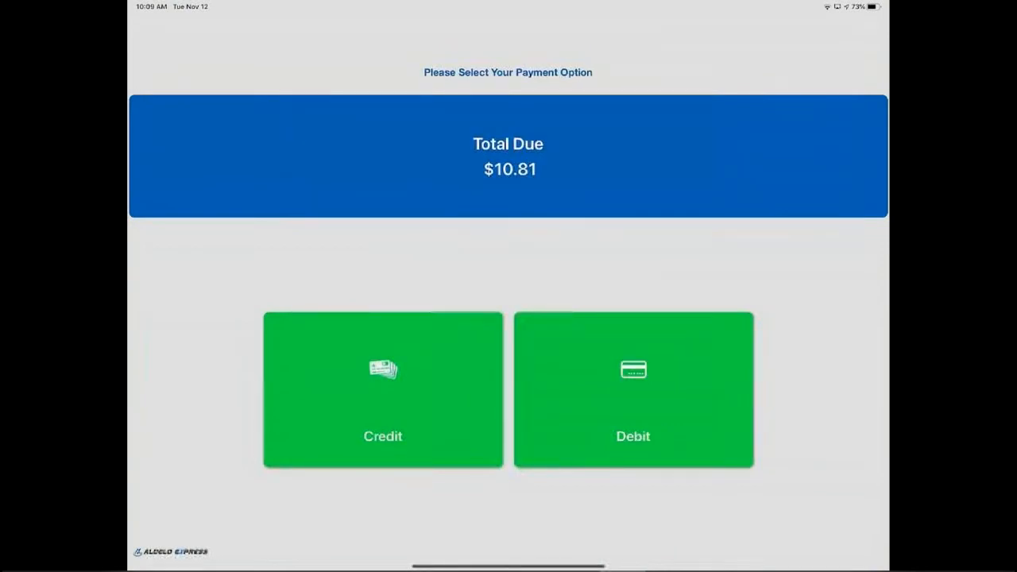
left_click(382, 390)
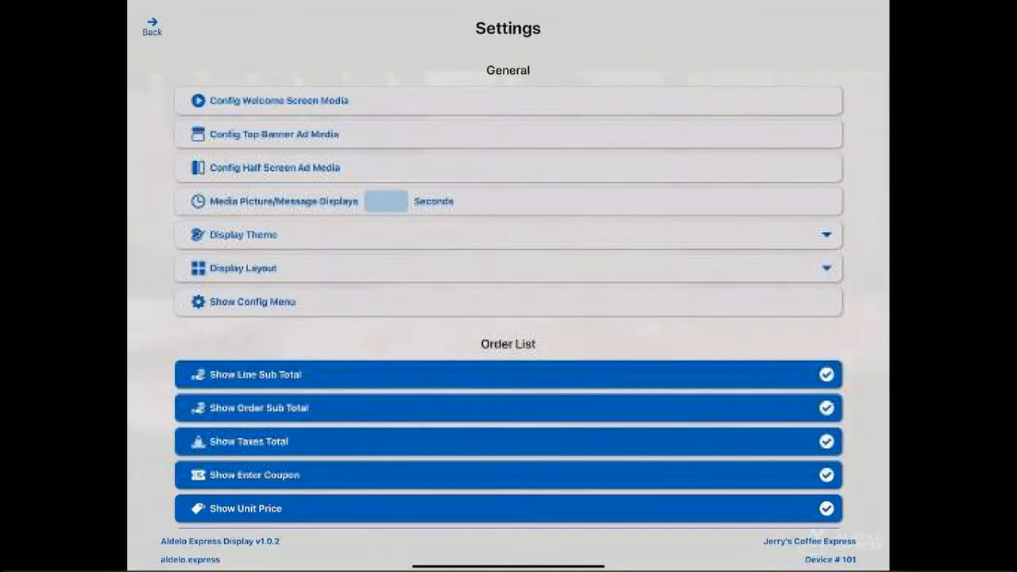
mouse_move(177, 491)
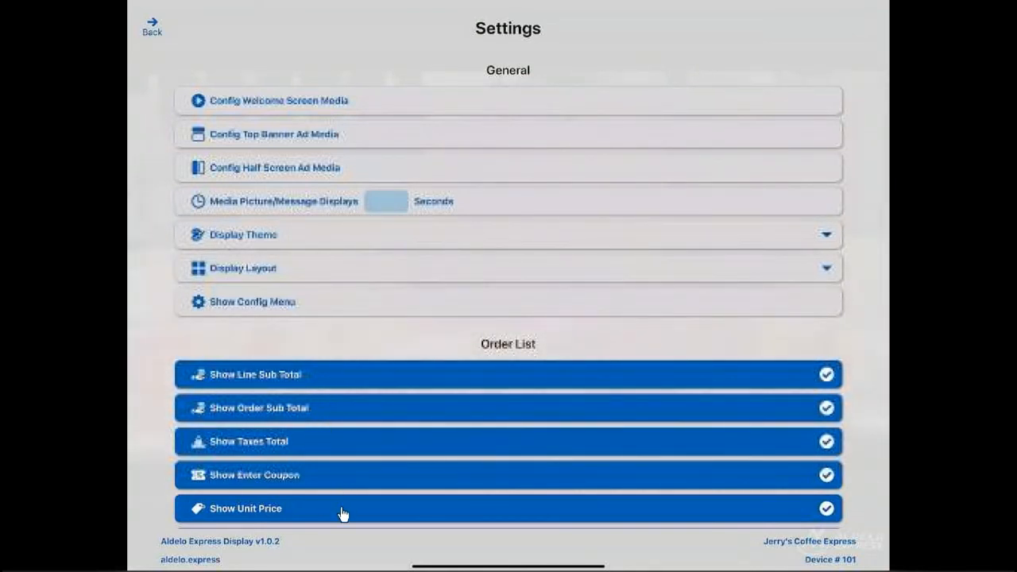
mouse_move(310, 491)
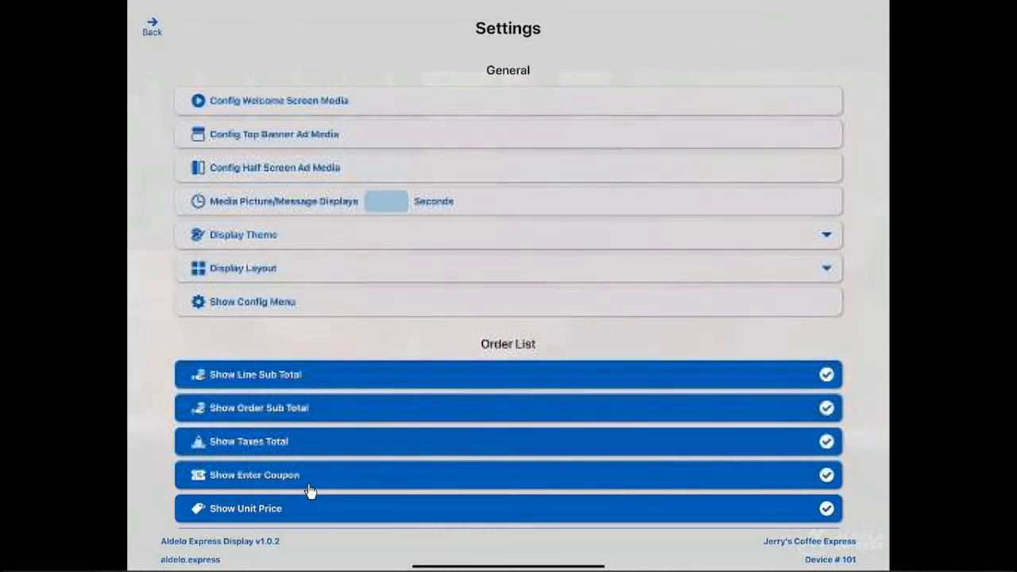
mouse_move(312, 474)
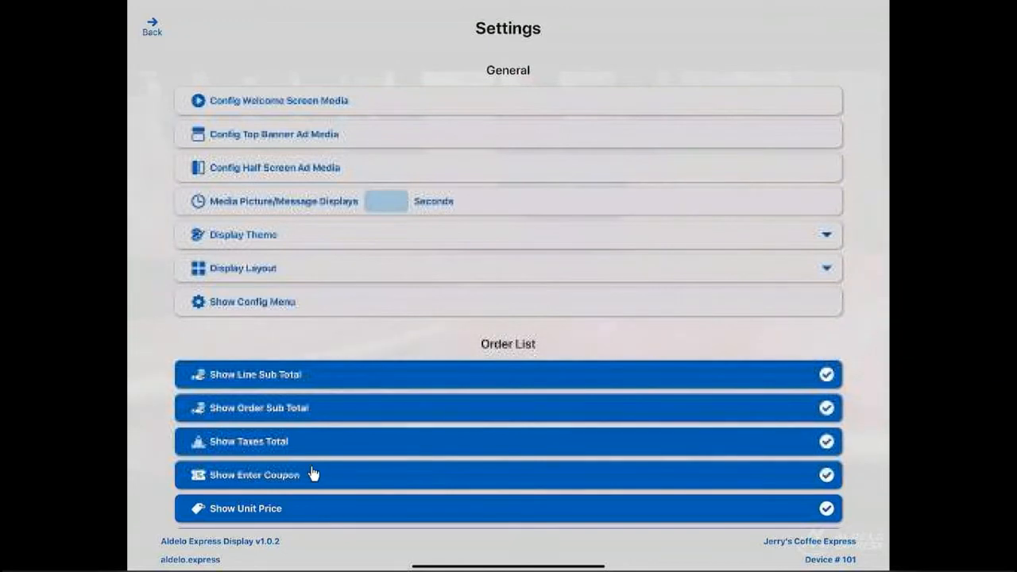
mouse_move(315, 413)
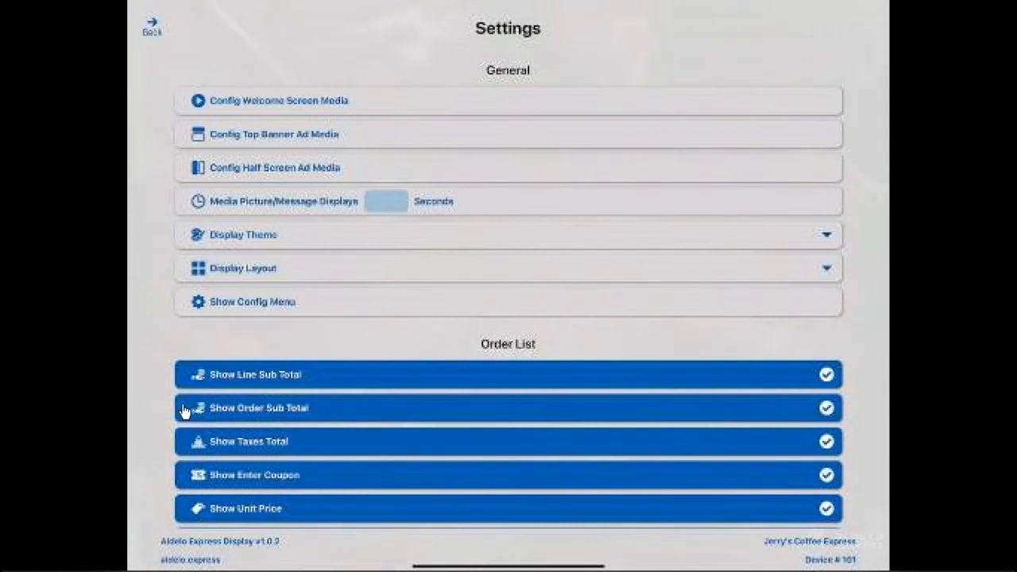
scroll("down", 3)
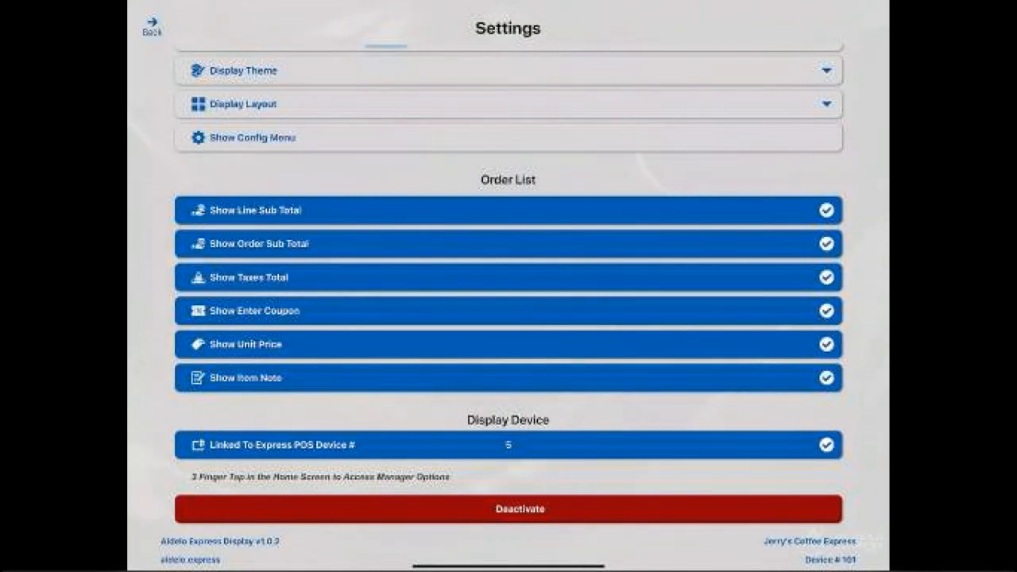
scroll("up", 3)
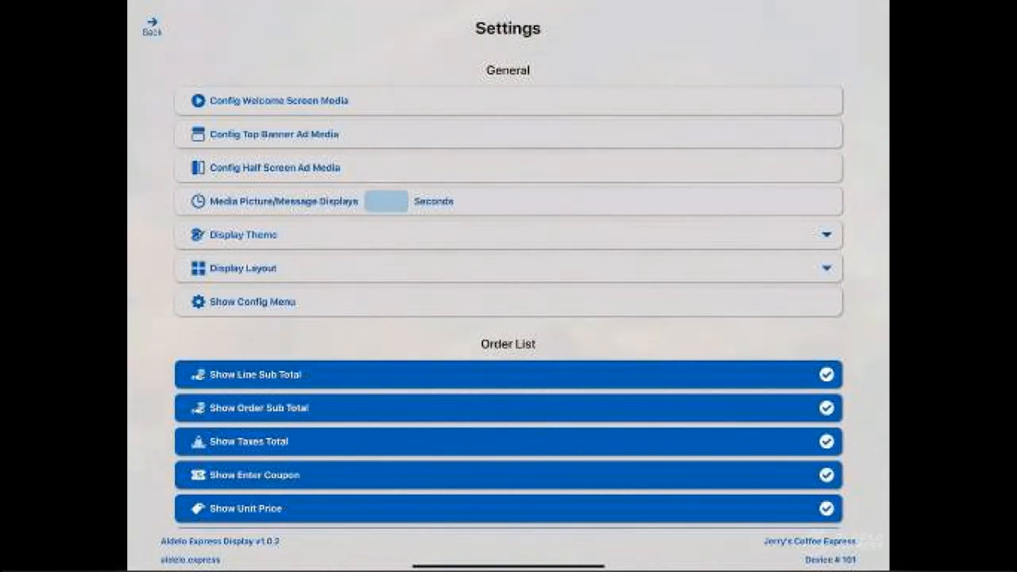
Step: Review the Welcome Screen Media pictures and its four loaded food videos
left_click(278, 100)
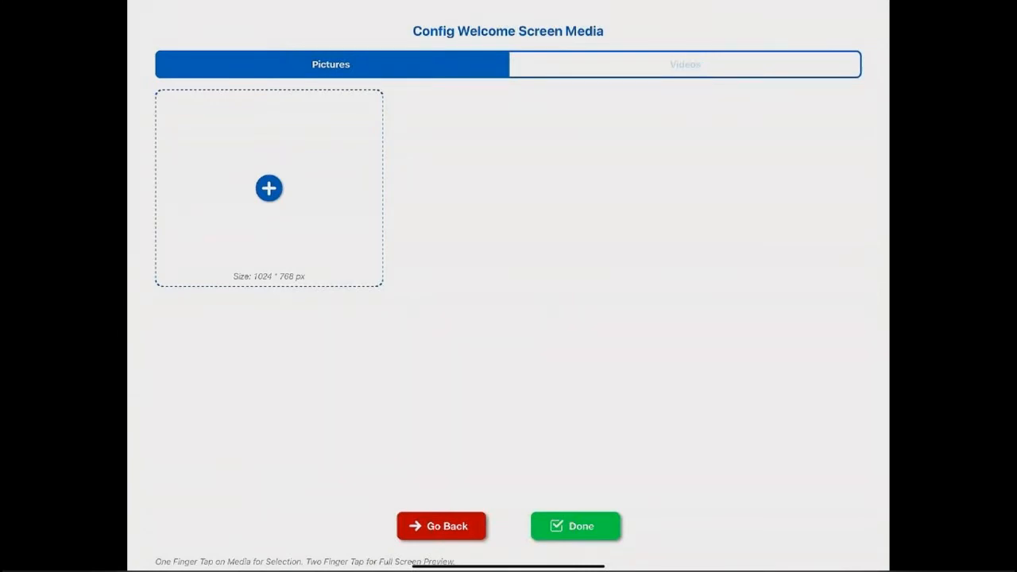
left_click(683, 64)
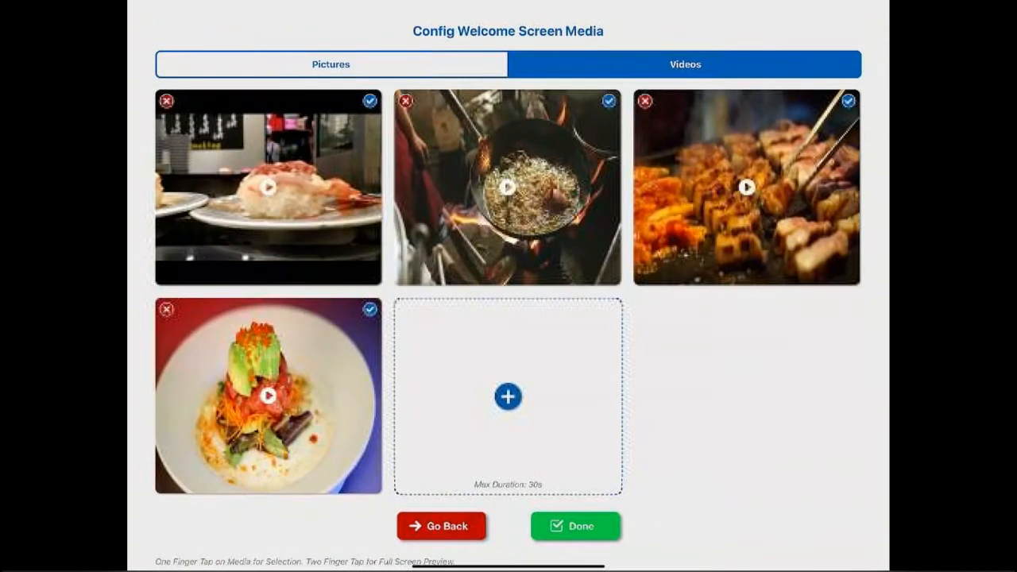
mouse_move(725, 110)
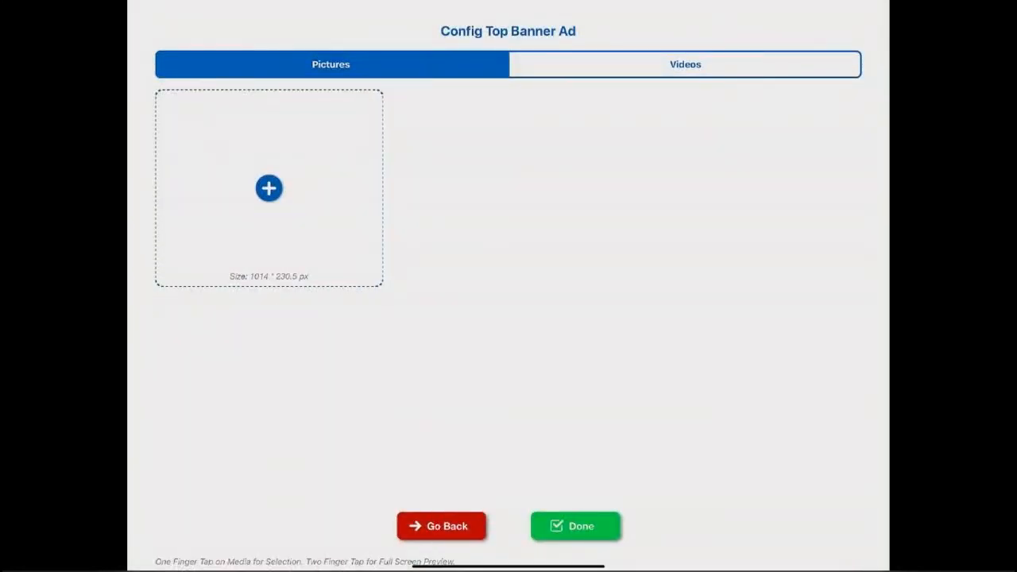
Step: Check the Top Banner Ad's empty video and picture slots, then go back to Settings
left_click(685, 64)
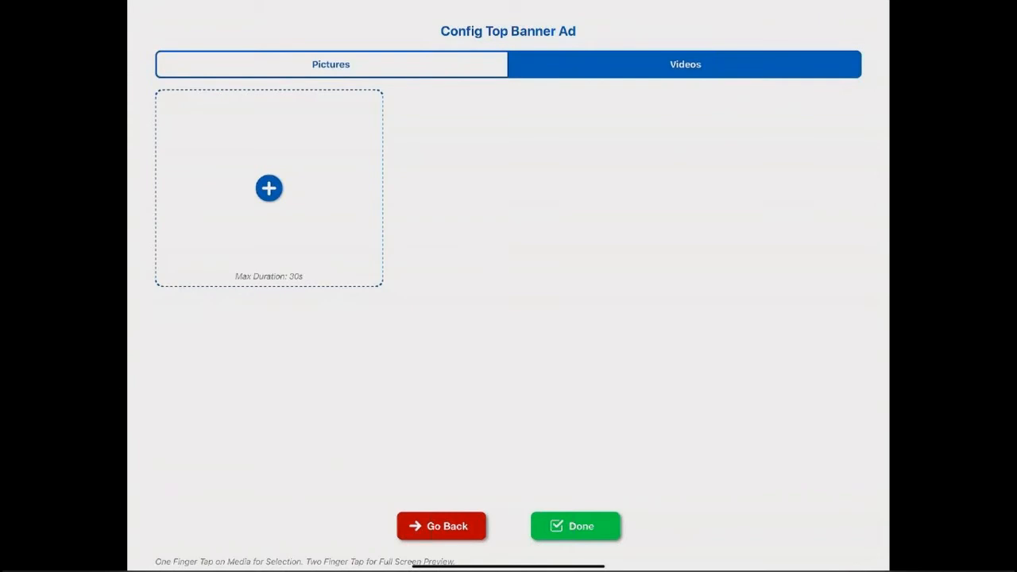
left_click(331, 63)
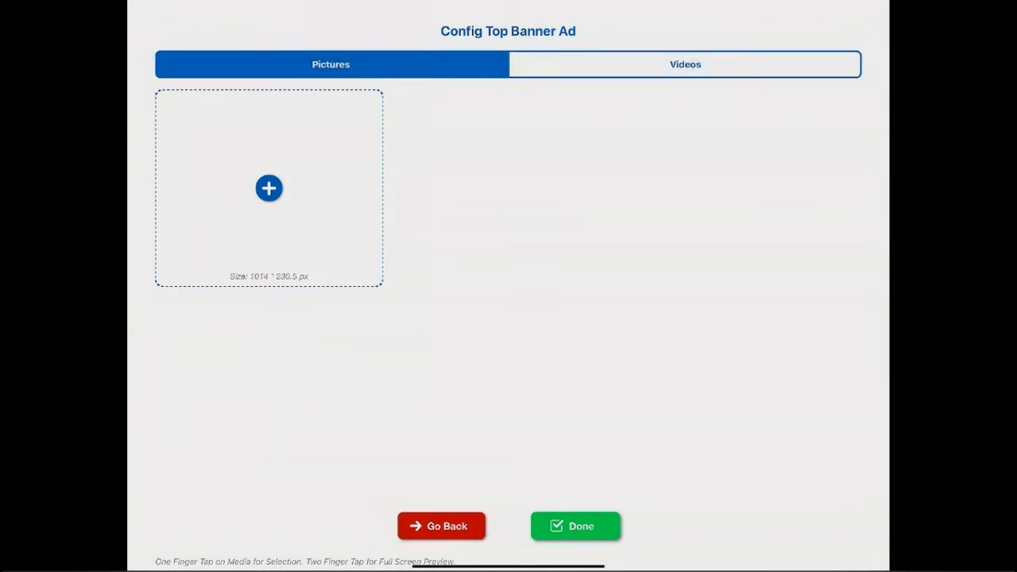
left_click(441, 526)
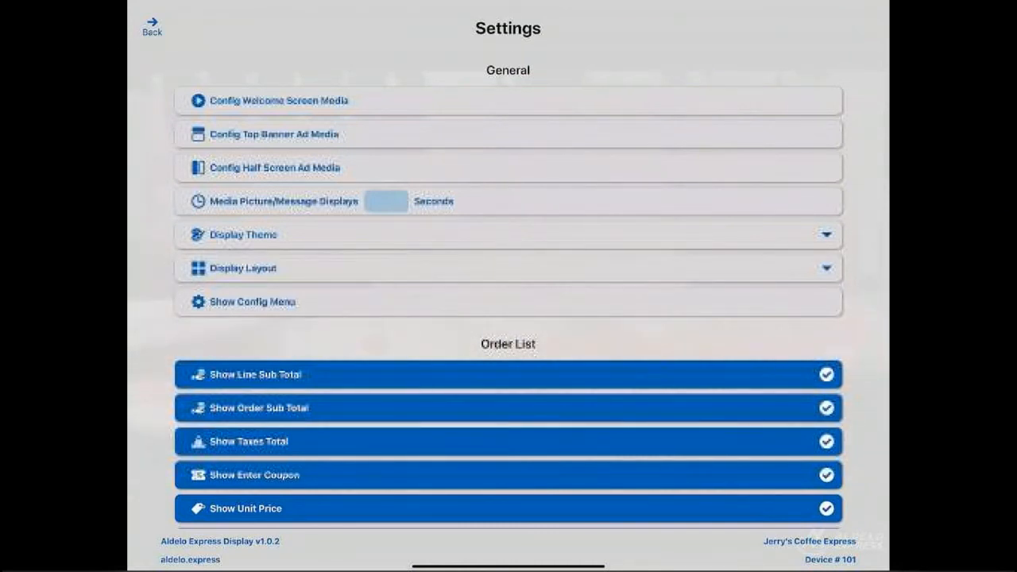
Step: Set Media Picture/Message display time to 15 seconds and show the Display Theme choices
left_click(384, 200)
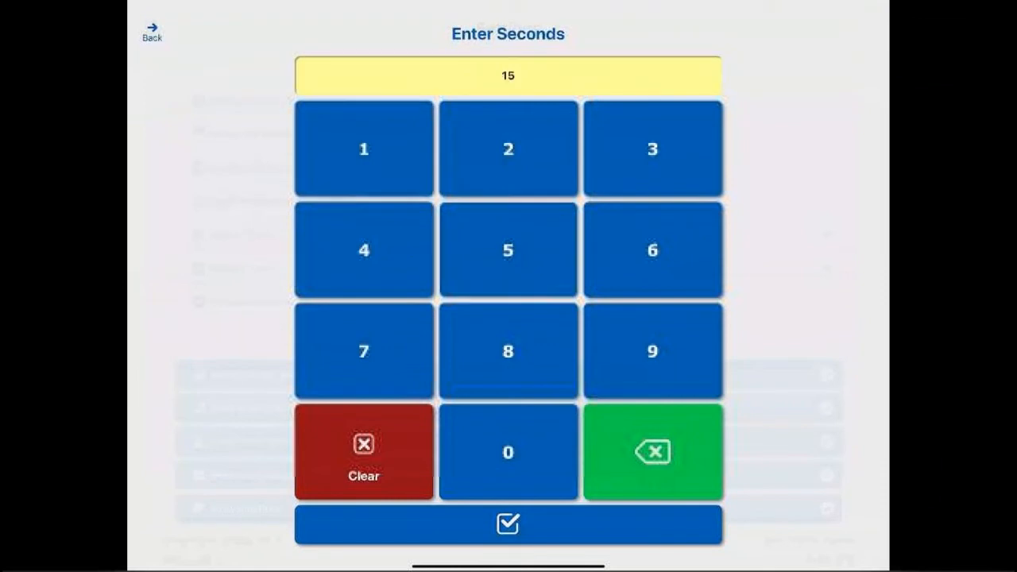
left_click(509, 524)
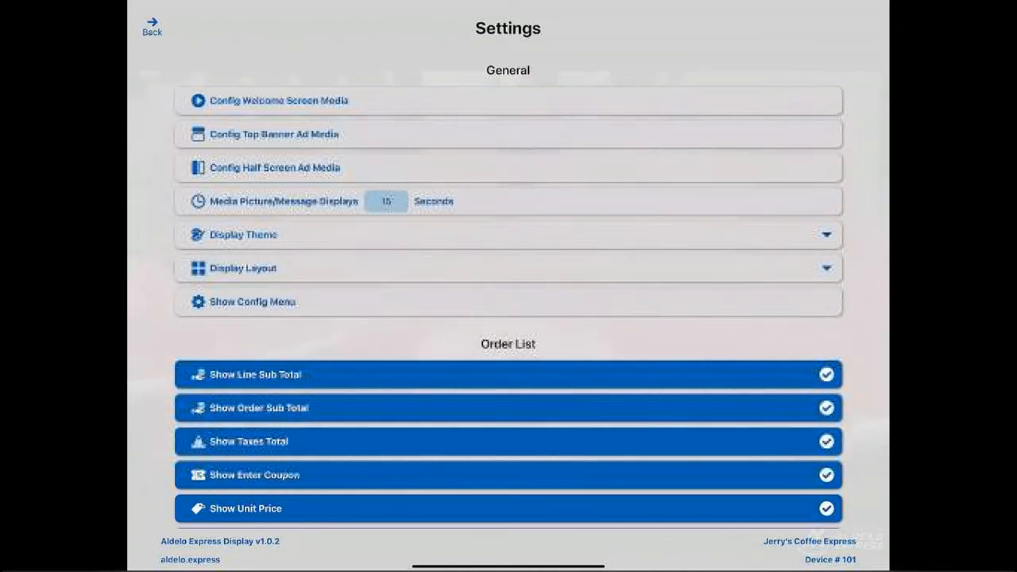
left_click(509, 235)
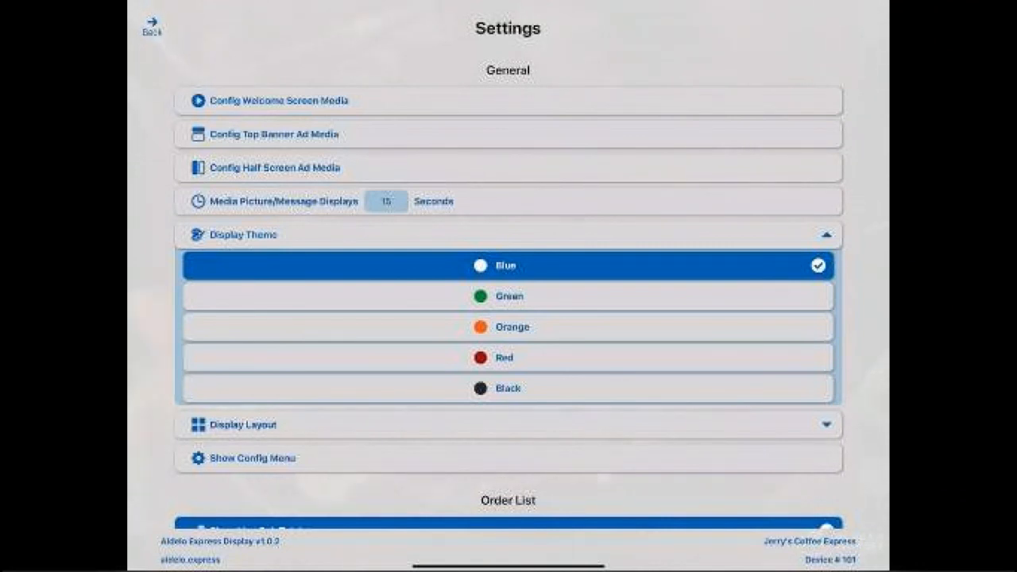
Step: Keep Blue theme and Media On Left / Check On Right layout, and switch on Show Config Menu
left_click(509, 236)
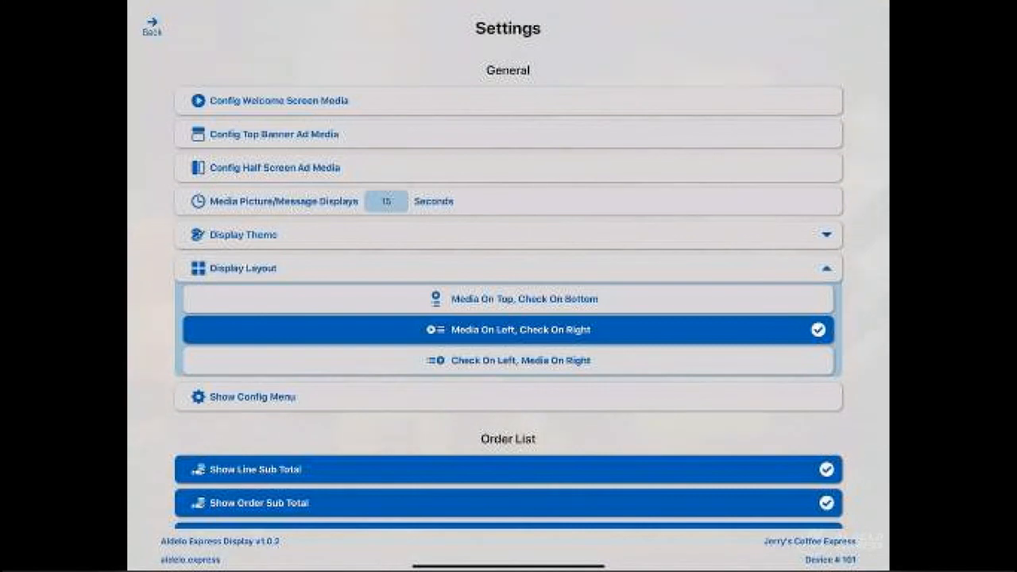
left_click(508, 267)
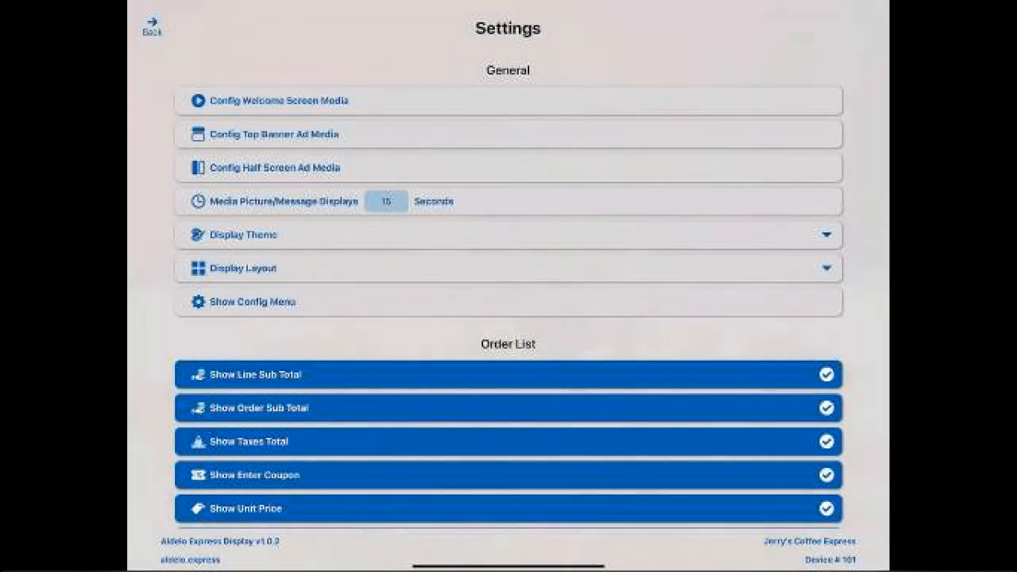
left_click(508, 302)
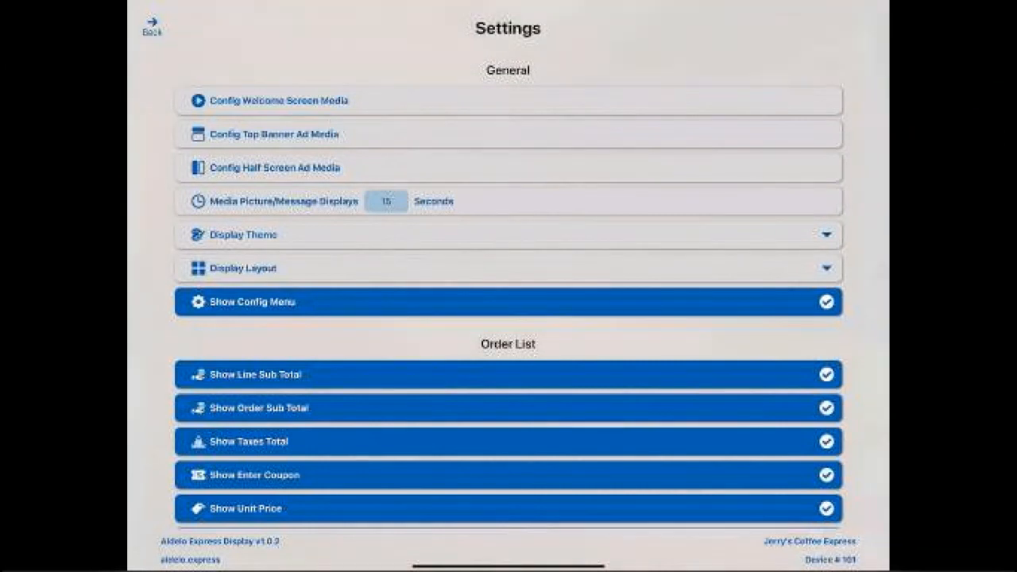